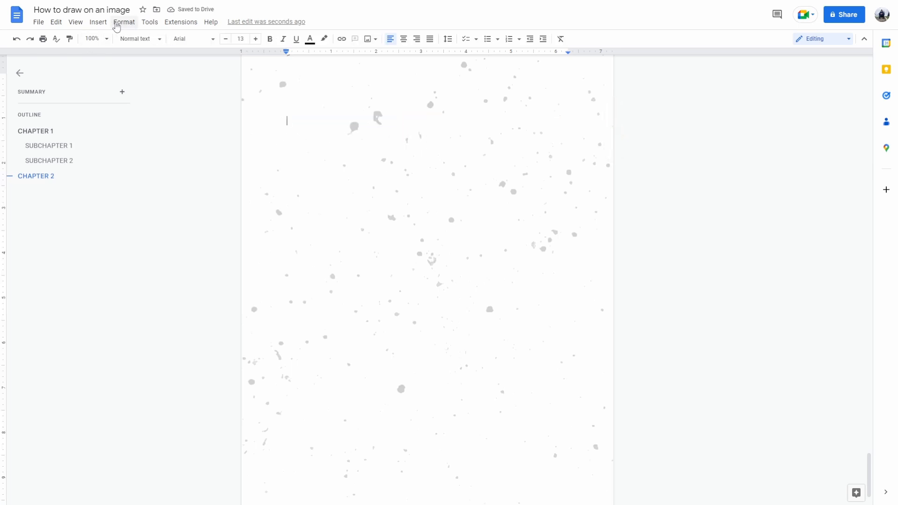
- Start a new blank drawing from the Insert menu
{"action": "left_click", "coordinate": [97, 22]}
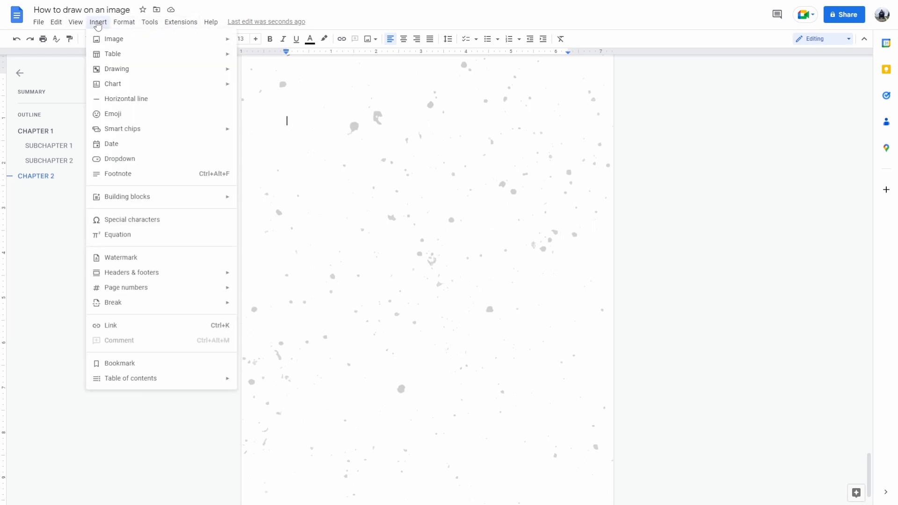
{"action": "left_click", "coordinate": [117, 69]}
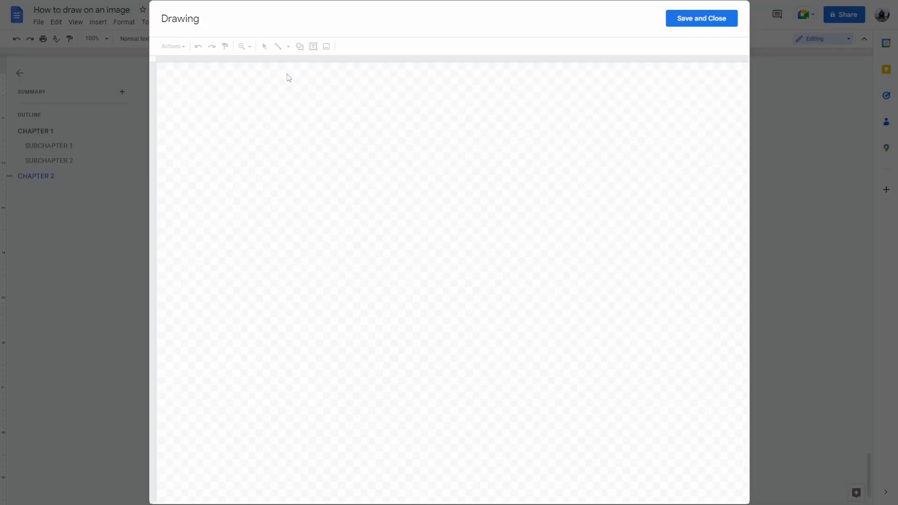
- Open the drawing's image dialog on the By URL tab and focus the URL field
{"action": "left_click", "coordinate": [264, 46]}
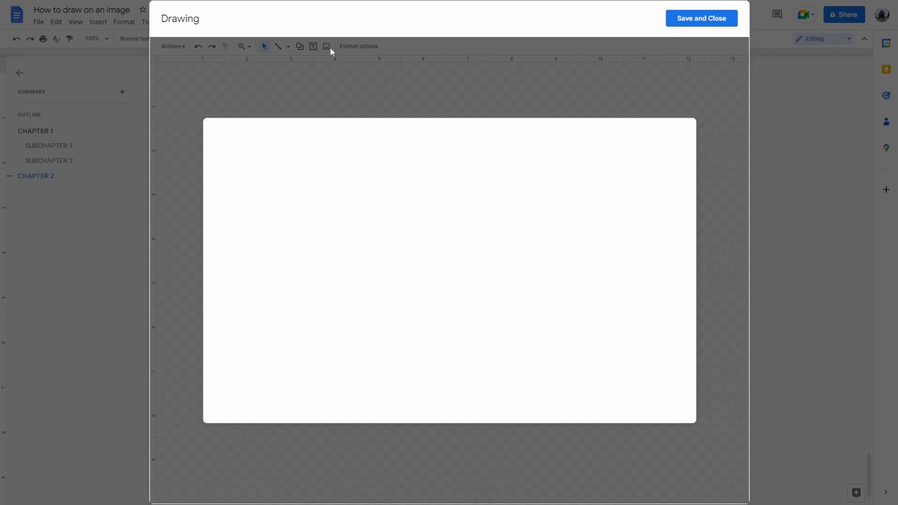
{"action": "left_click", "coordinate": [327, 47]}
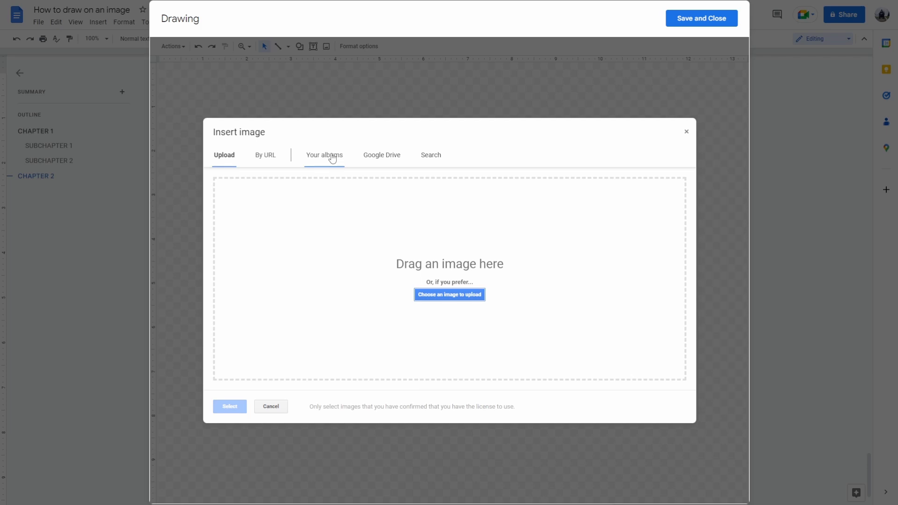
{"action": "left_click", "coordinate": [265, 155]}
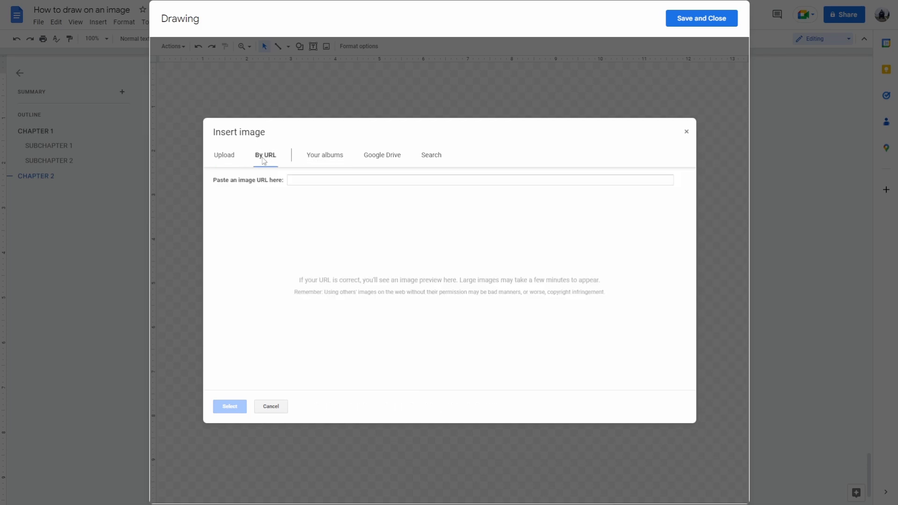
{"action": "left_click", "coordinate": [480, 179]}
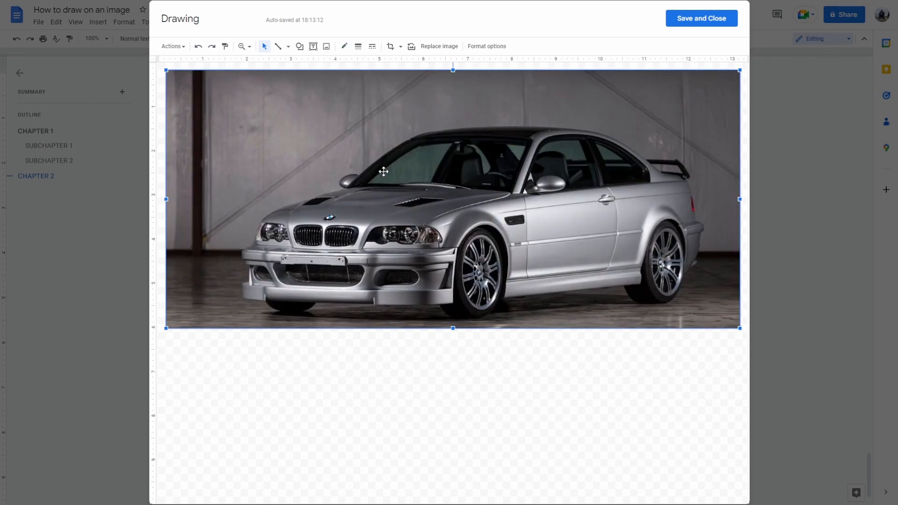
{"action": "mouse_move", "coordinate": [425, 214]}
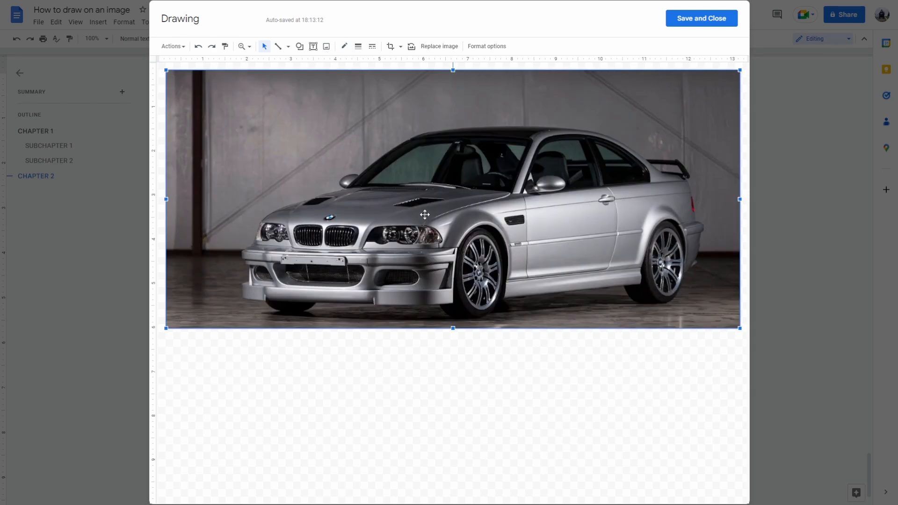
{"action": "mouse_move", "coordinate": [211, 74]}
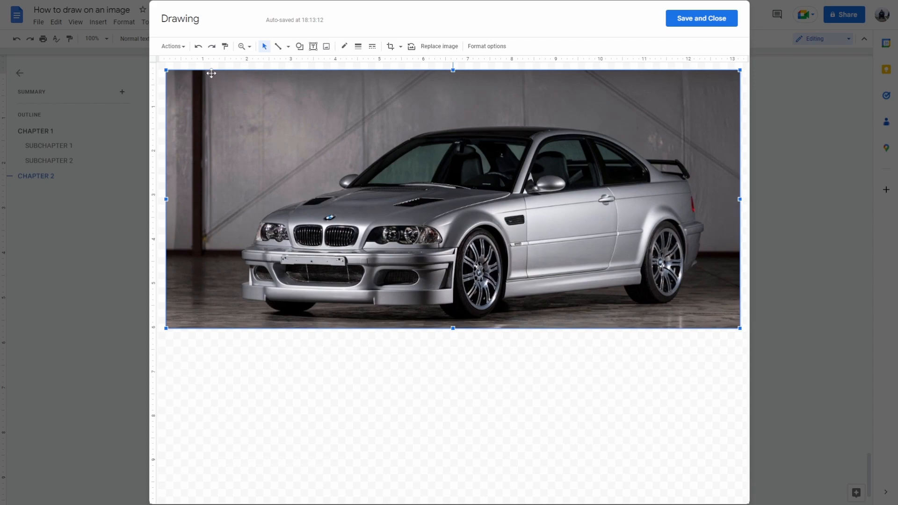
{"action": "mouse_move", "coordinate": [328, 71]}
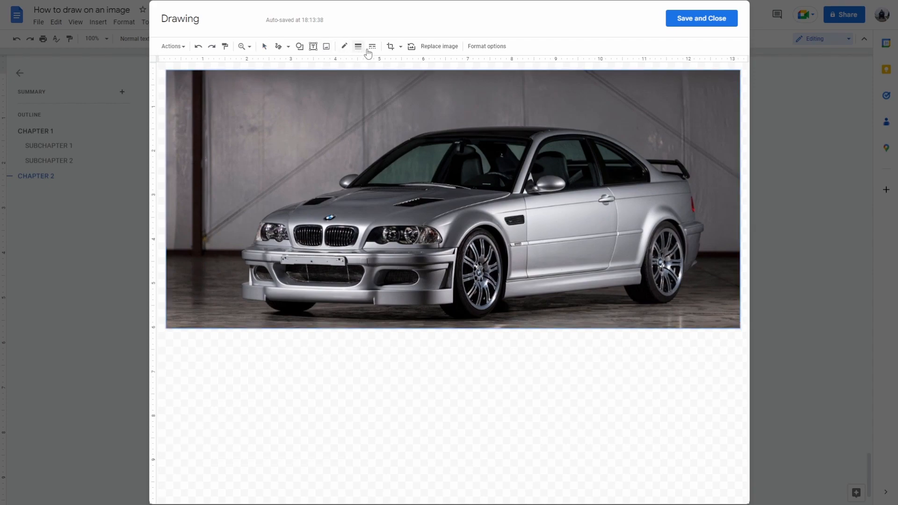
{"action": "mouse_move", "coordinate": [313, 46]}
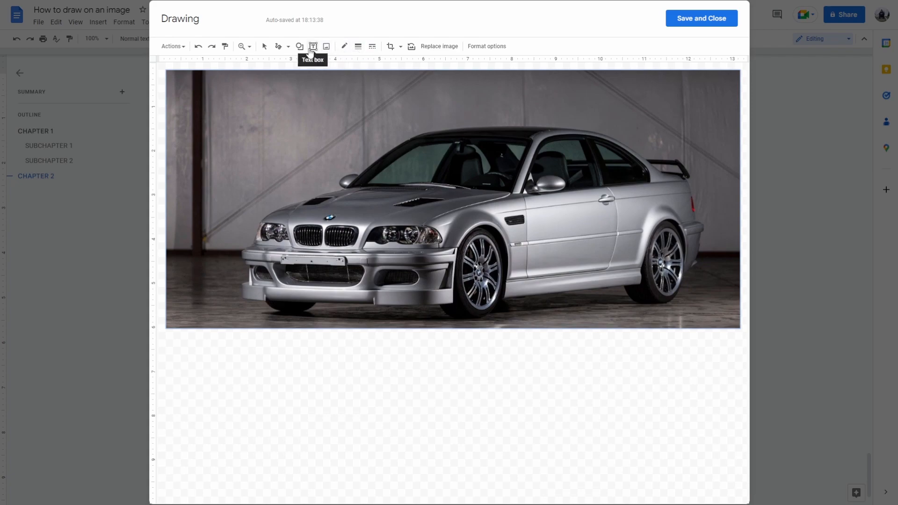
- Add a smiley face shape to the photo and fill it yellow
{"action": "left_click", "coordinate": [299, 46]}
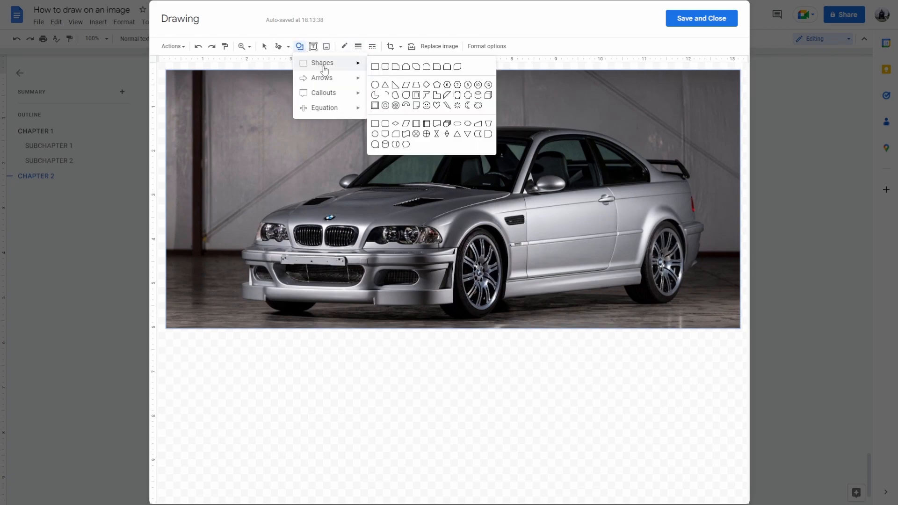
{"action": "mouse_move", "coordinate": [439, 96]}
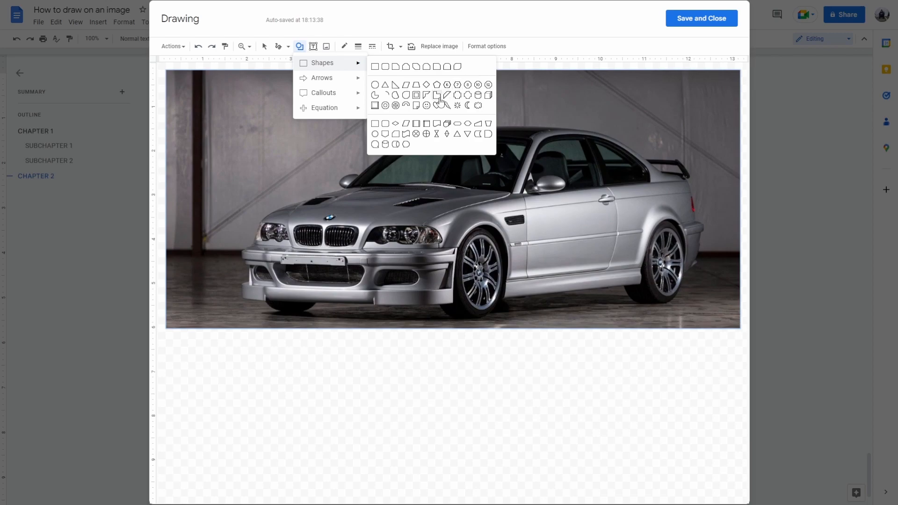
{"action": "mouse_move", "coordinate": [400, 109]}
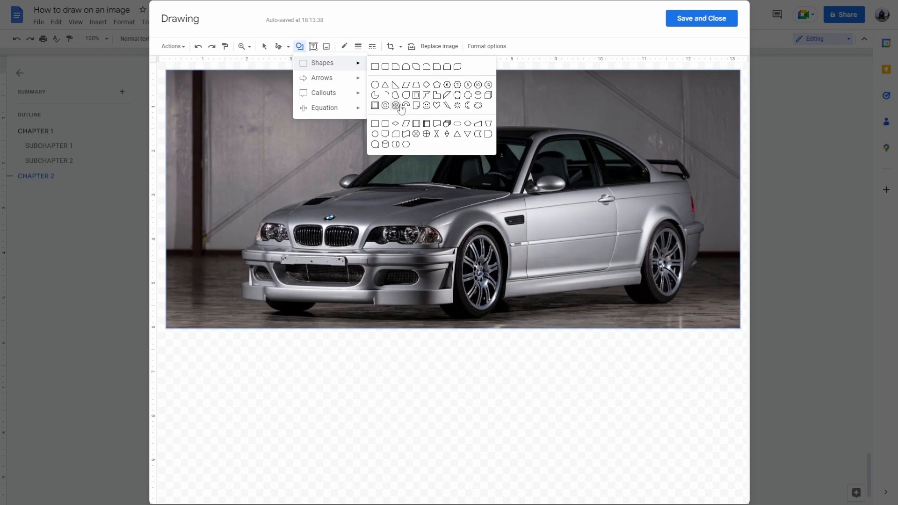
{"action": "left_click", "coordinate": [396, 106]}
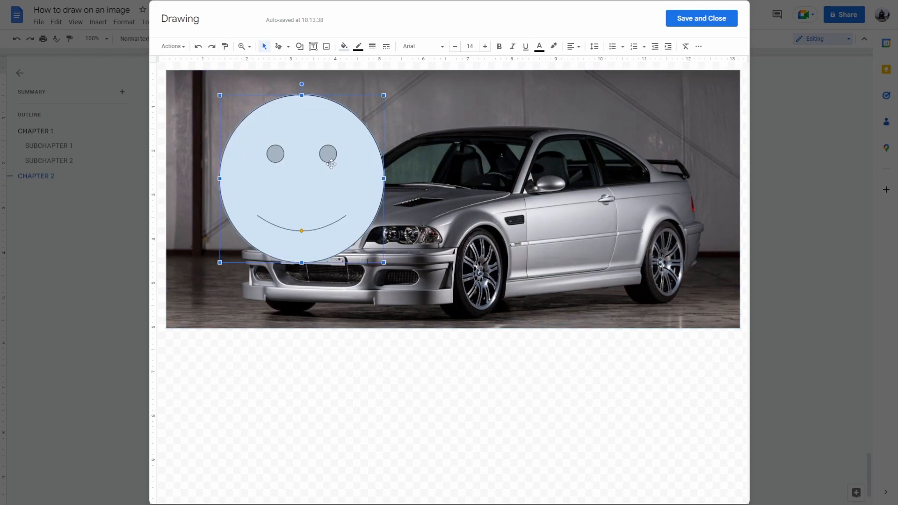
{"action": "left_click", "coordinate": [344, 47]}
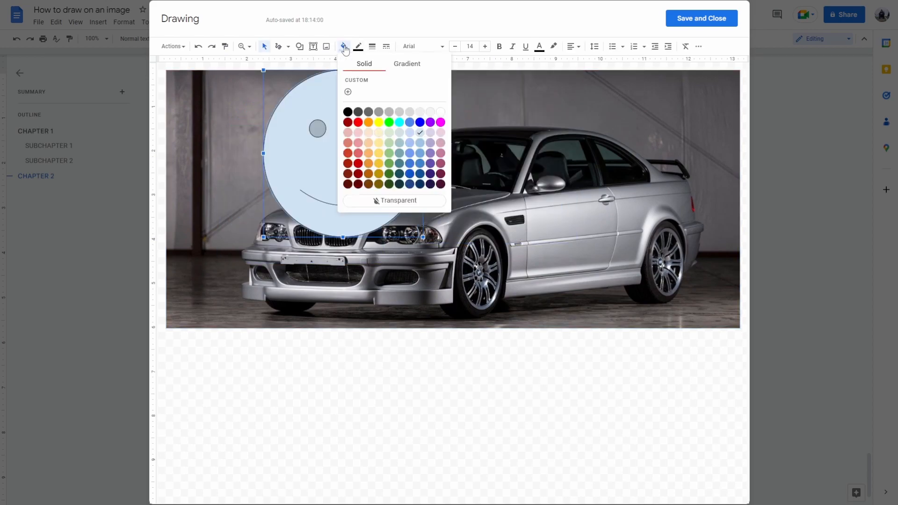
{"action": "left_click", "coordinate": [378, 122]}
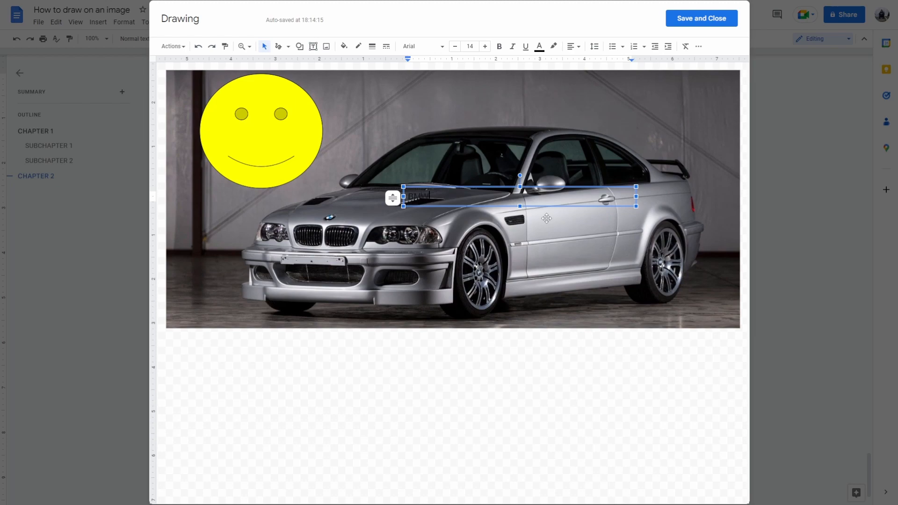
- Set the GTR text to 96 points in a handwritten font
{"action": "left_click", "coordinate": [469, 45]}
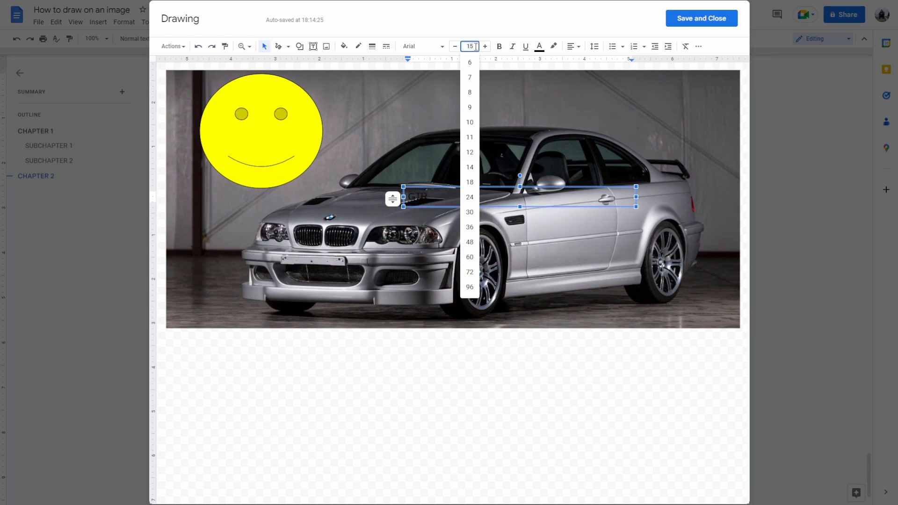
{"action": "left_click", "coordinate": [469, 287]}
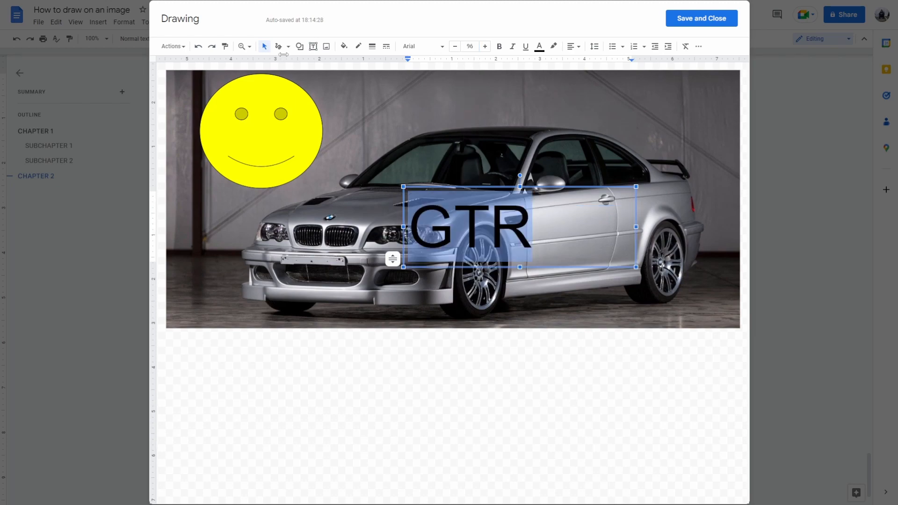
{"action": "left_click", "coordinate": [421, 46]}
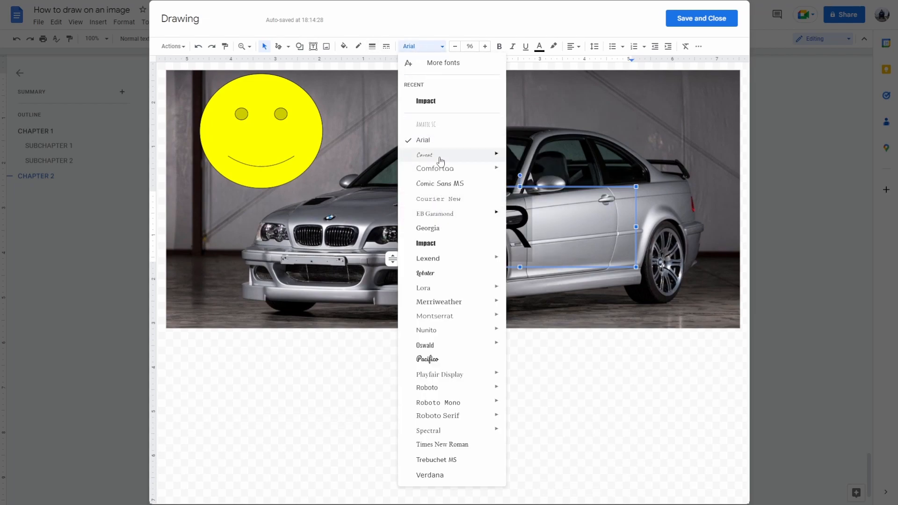
{"action": "left_click", "coordinate": [425, 154]}
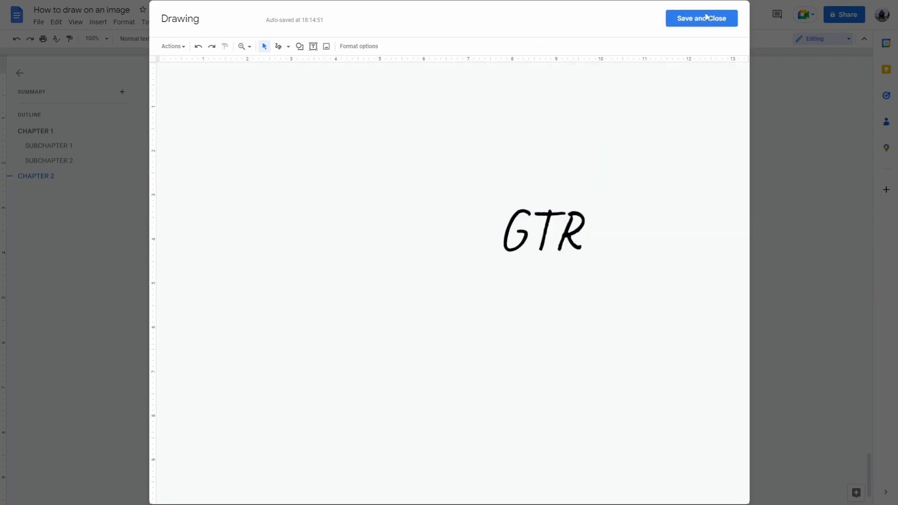
- Save and close the drawing, then select it in the document
{"action": "left_click", "coordinate": [701, 18]}
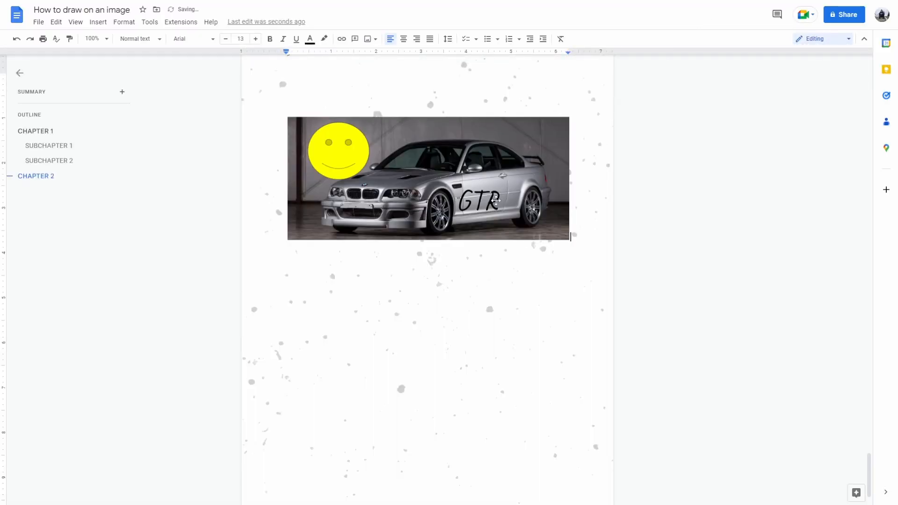
{"action": "left_click", "coordinate": [428, 178]}
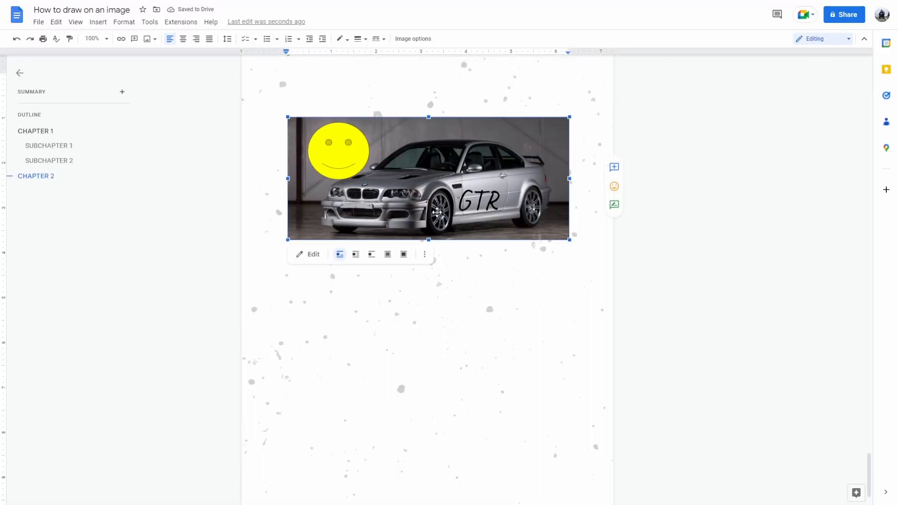